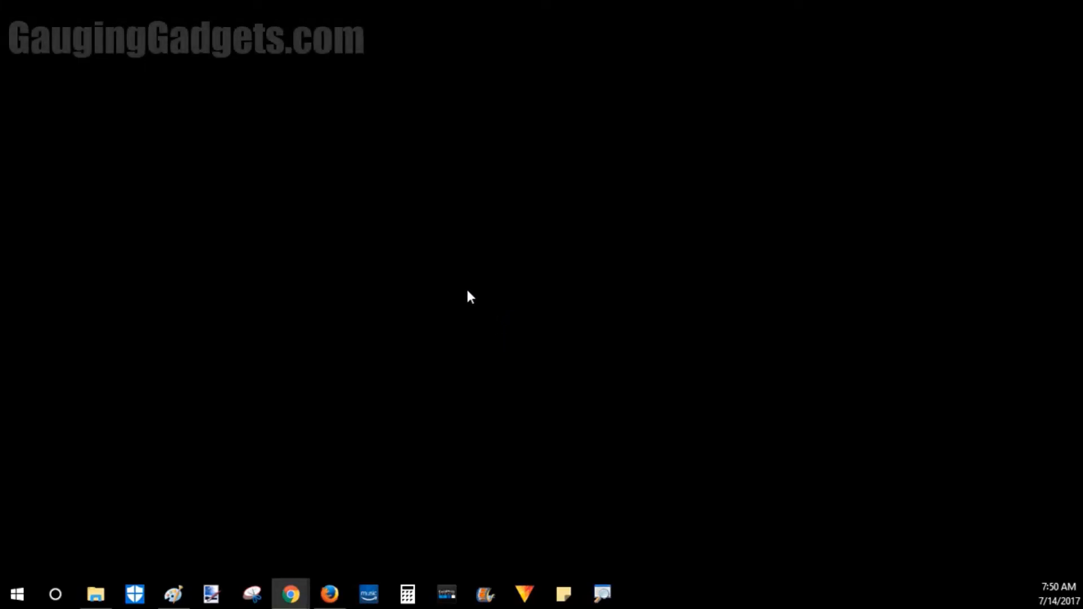
Open the Windows 10 Start menu from the taskbar.
click(17, 594)
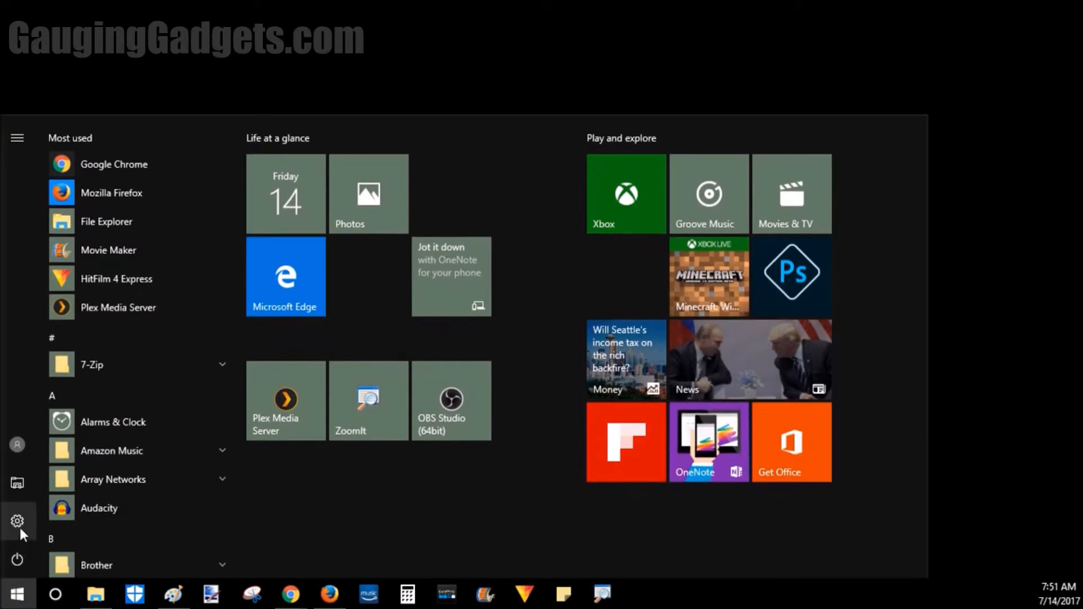
Go to Settings, Update & security, then the Recovery page.
click(16, 522)
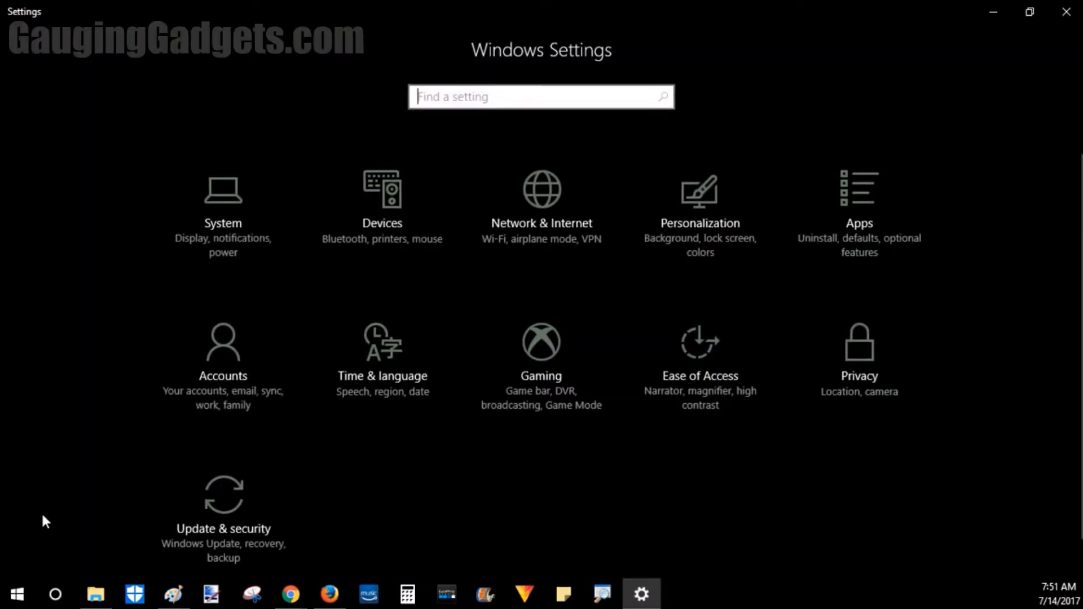
mouse_move(238, 518)
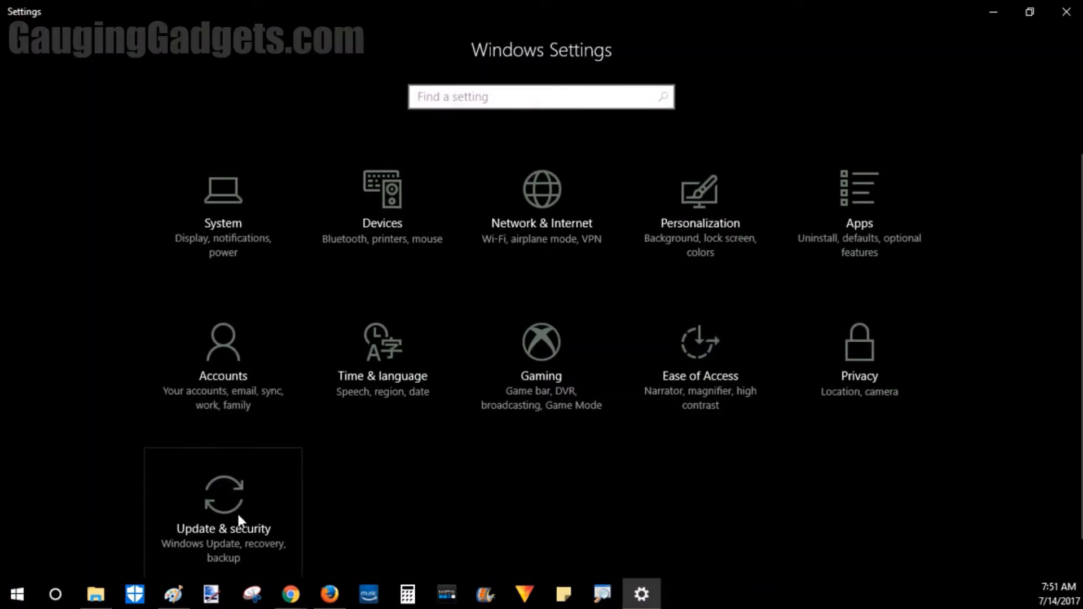
click(223, 497)
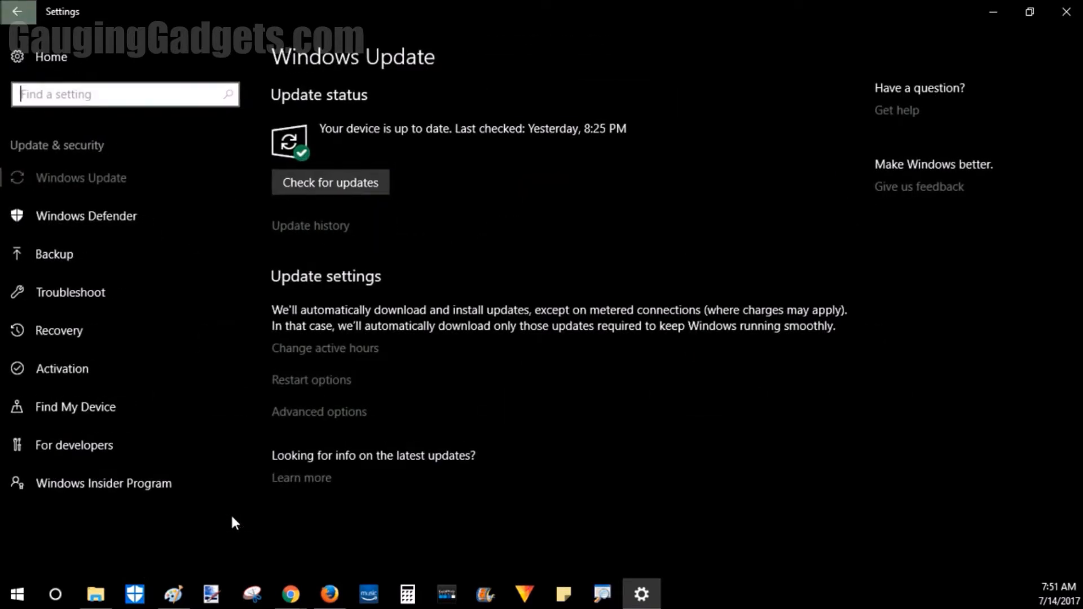
mouse_move(99, 338)
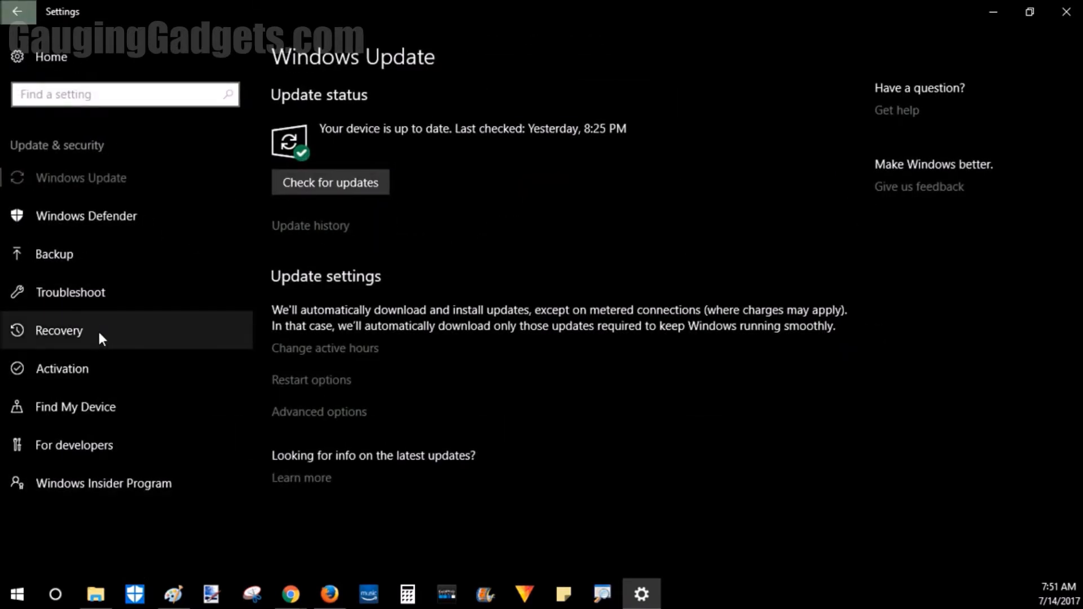
click(59, 330)
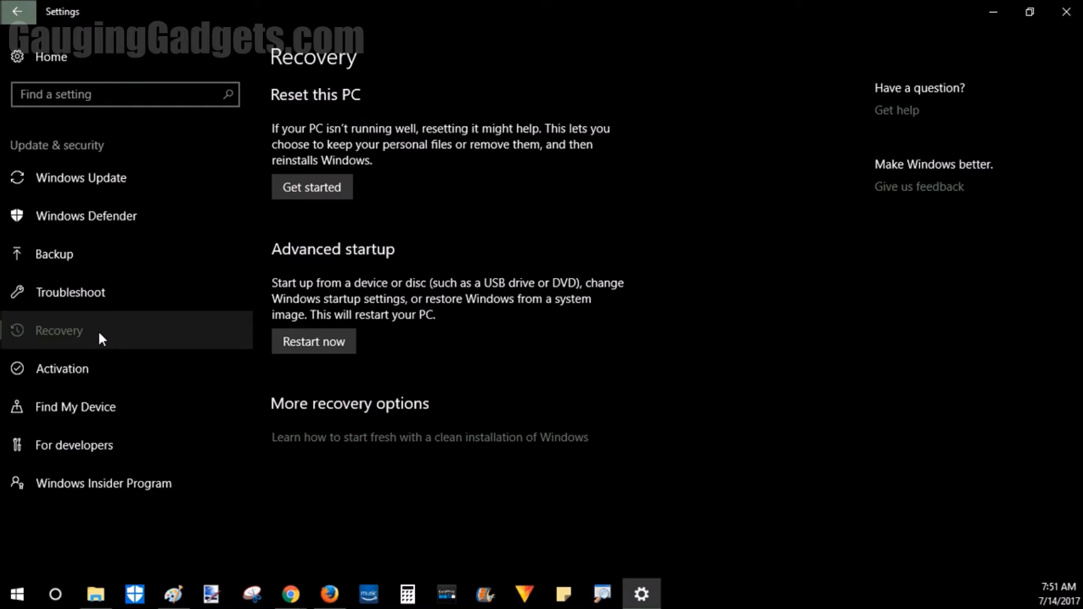
mouse_move(323, 114)
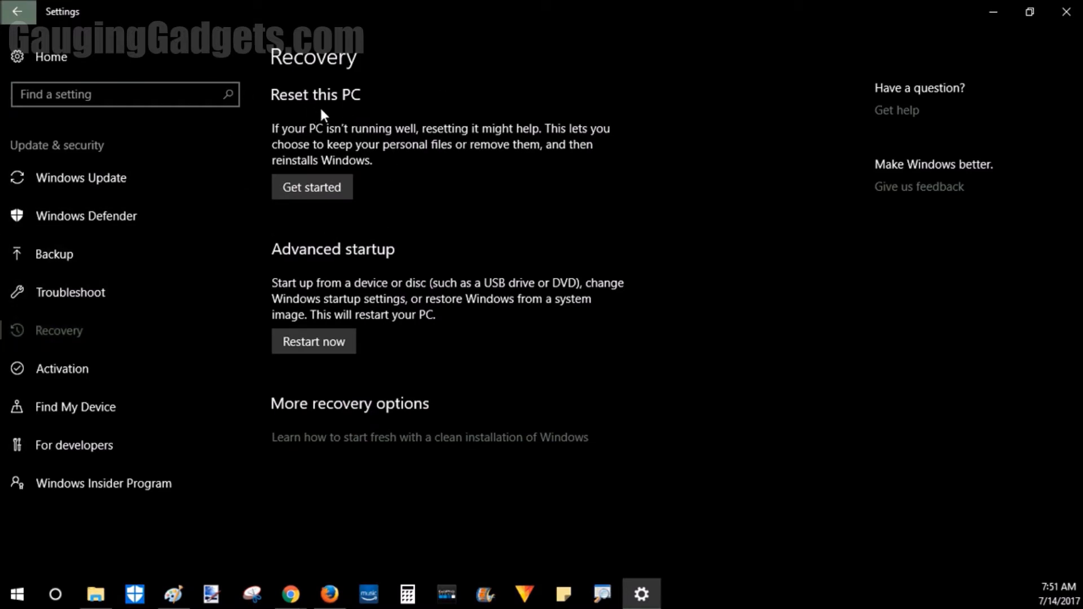
mouse_move(348, 193)
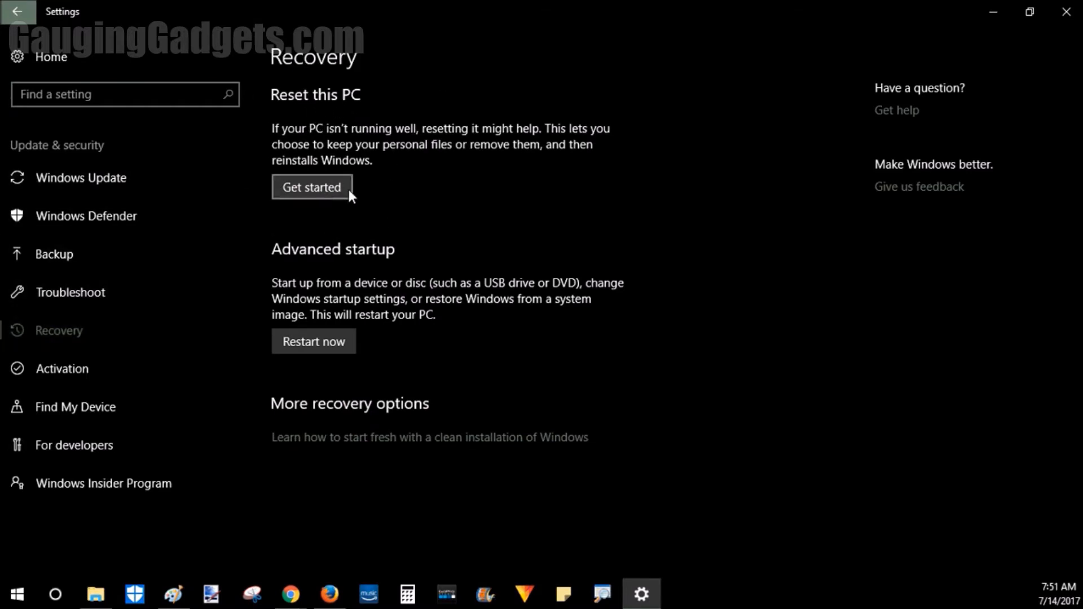
Begin Reset this PC to show the Keep my files or Remove everything choice.
click(310, 187)
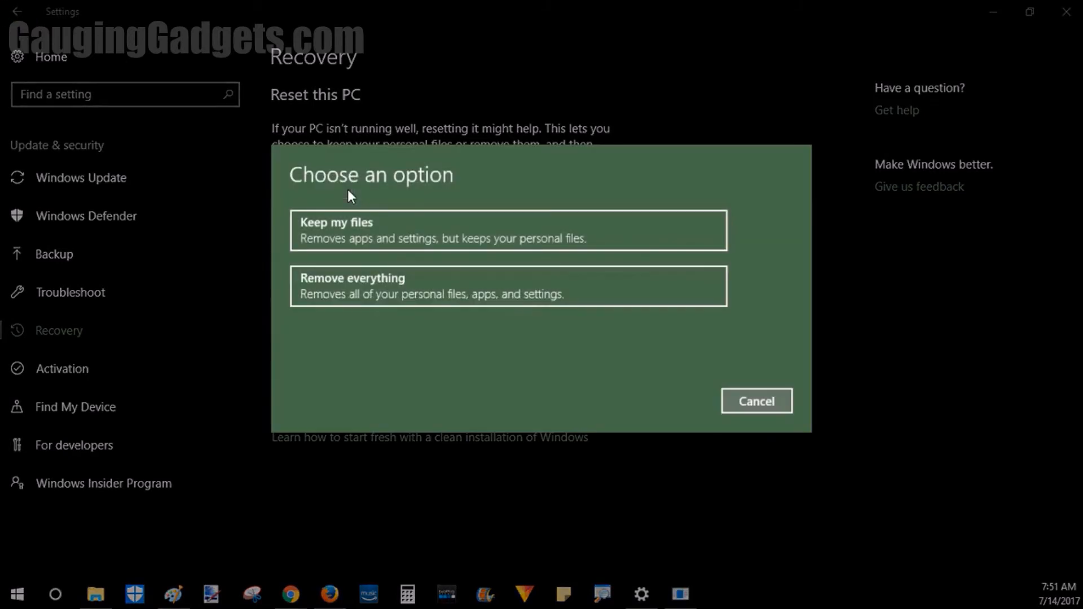
mouse_move(349, 290)
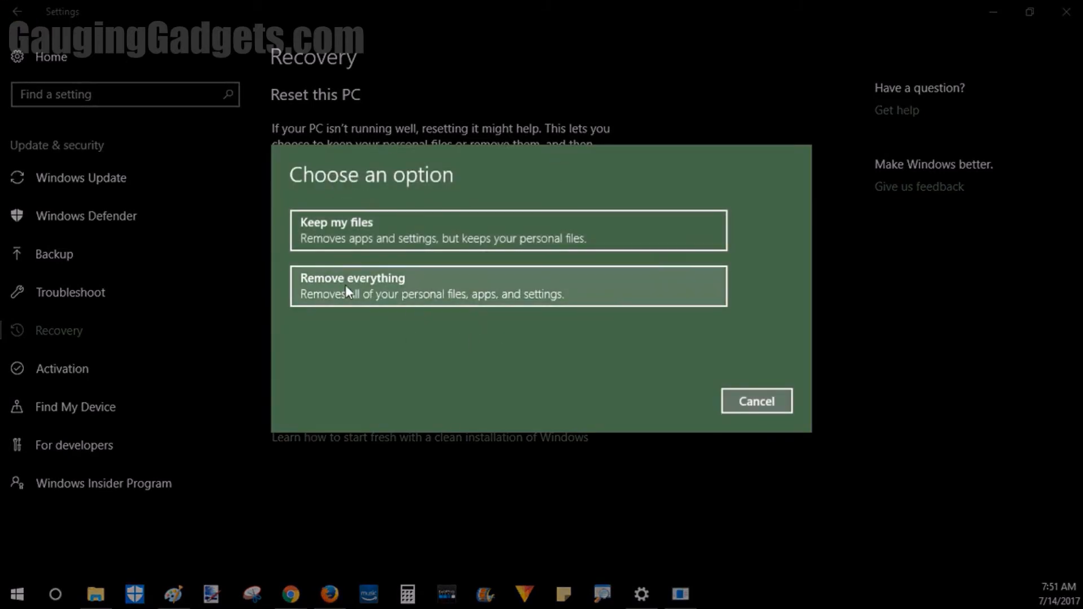
mouse_move(351, 262)
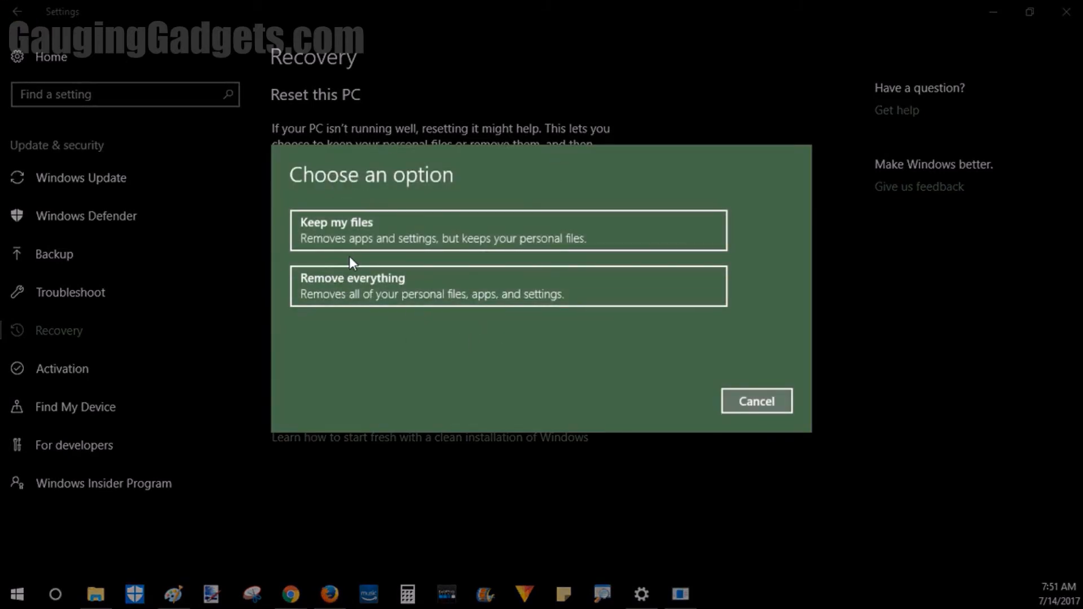
mouse_move(334, 261)
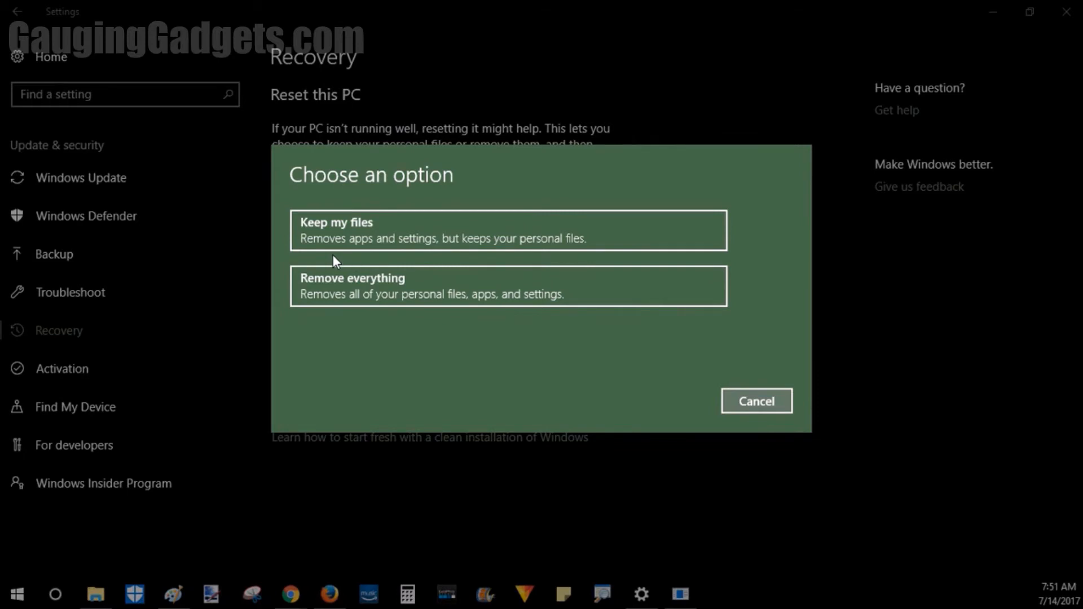
mouse_move(411, 238)
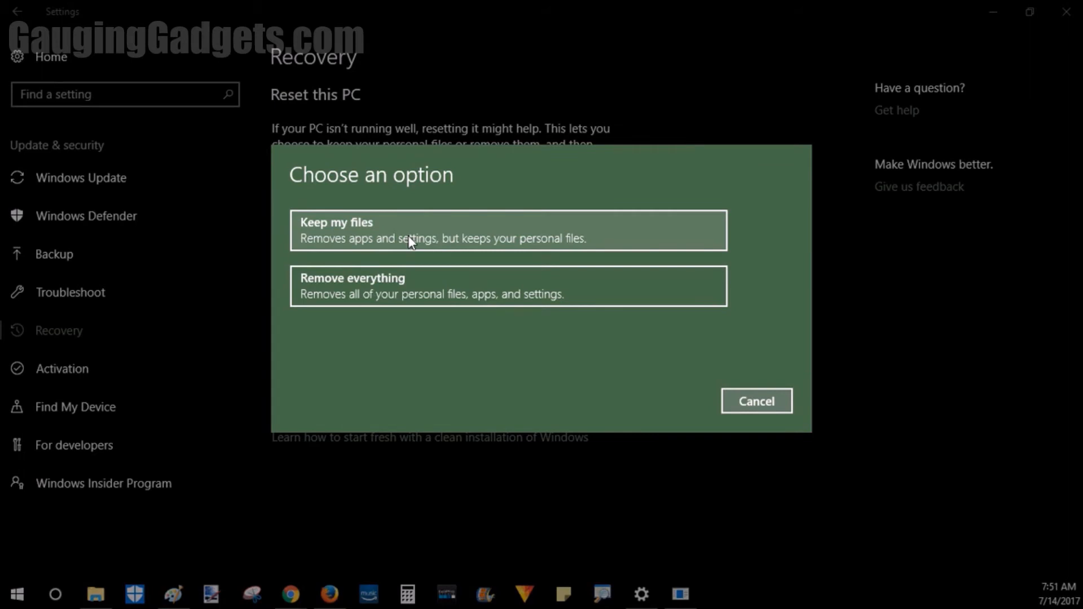
mouse_move(413, 200)
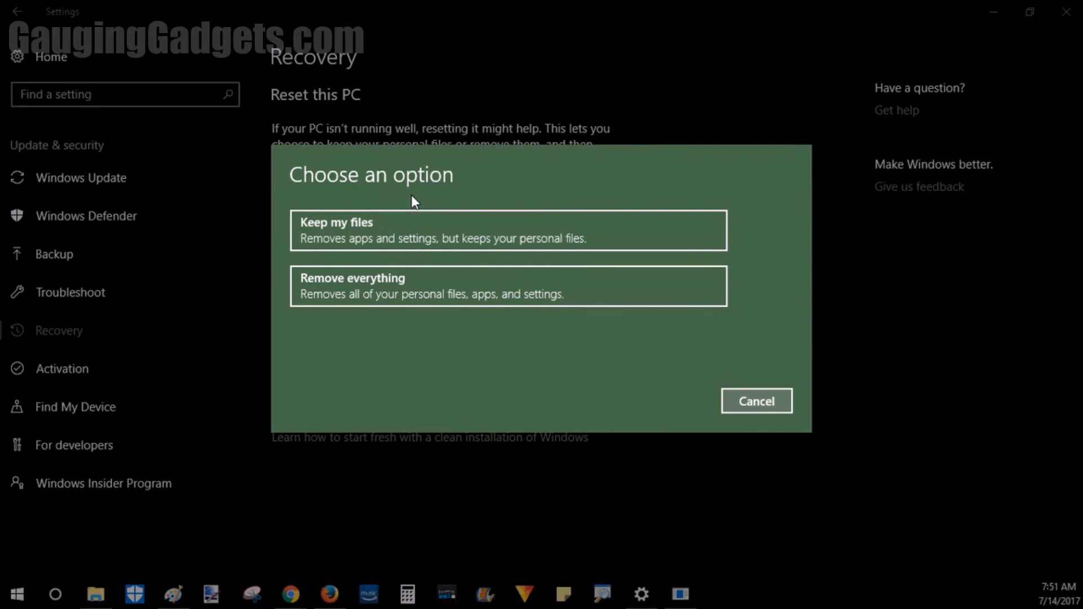
mouse_move(373, 286)
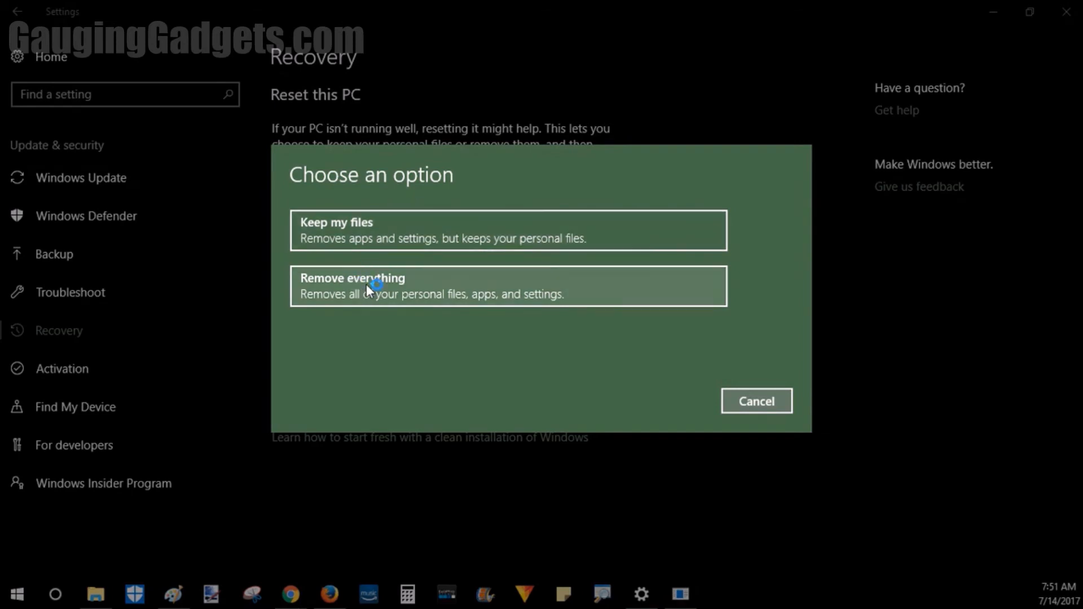
mouse_move(385, 329)
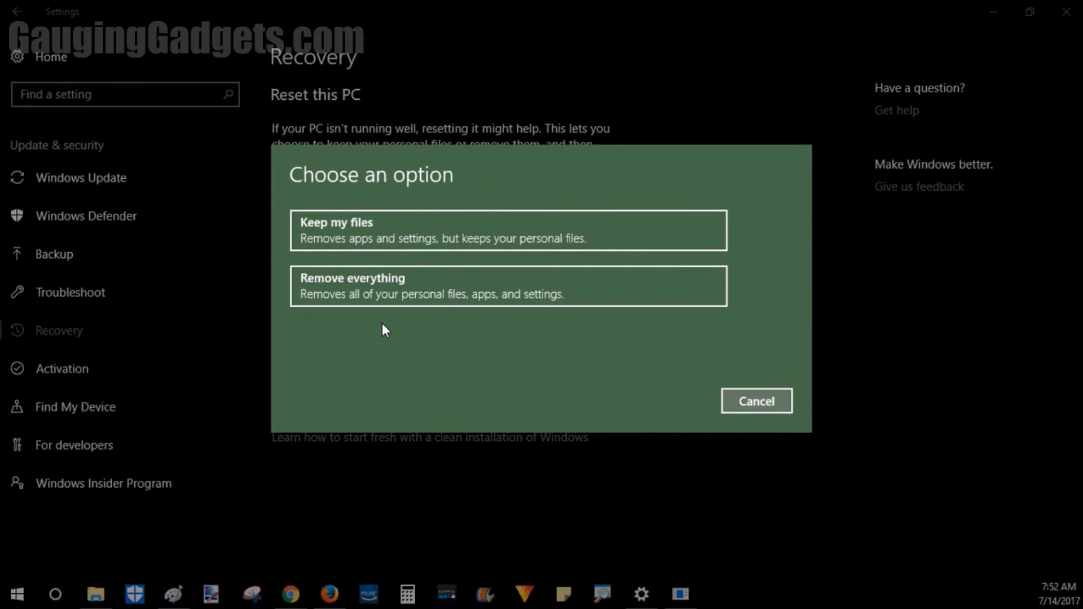
mouse_move(387, 321)
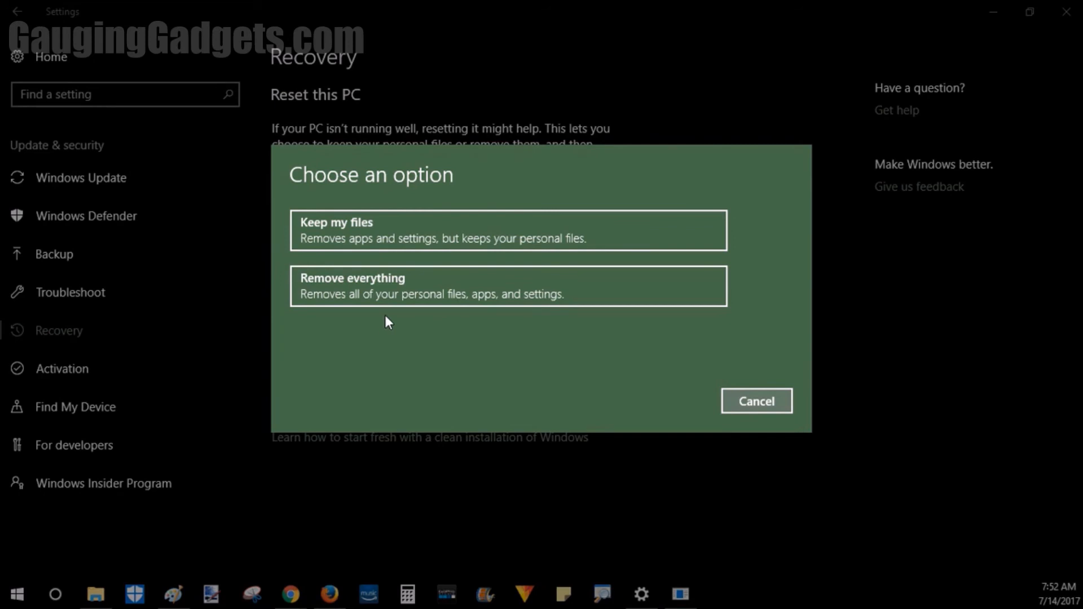
mouse_move(366, 238)
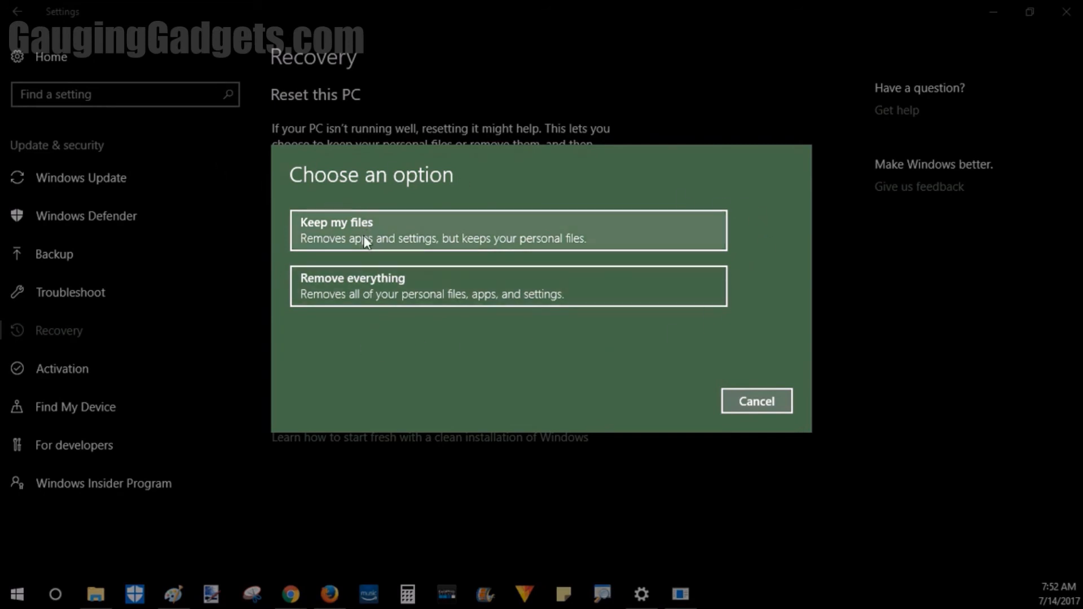
mouse_move(364, 200)
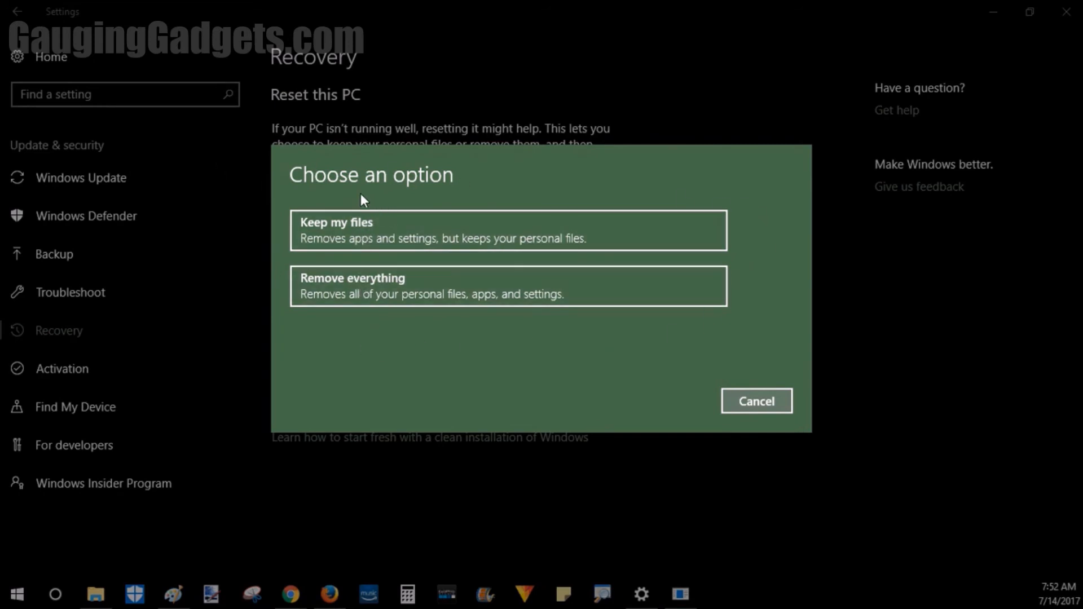